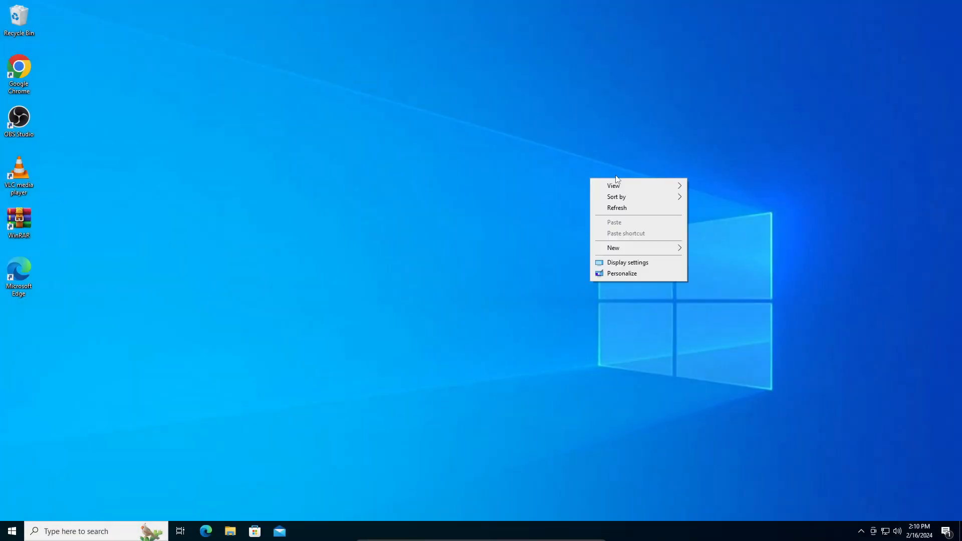
Dismiss the desktop menu and drag an icon out of the left column to a staggered spot.
{"action": "left_click", "coordinate": [626, 214]}
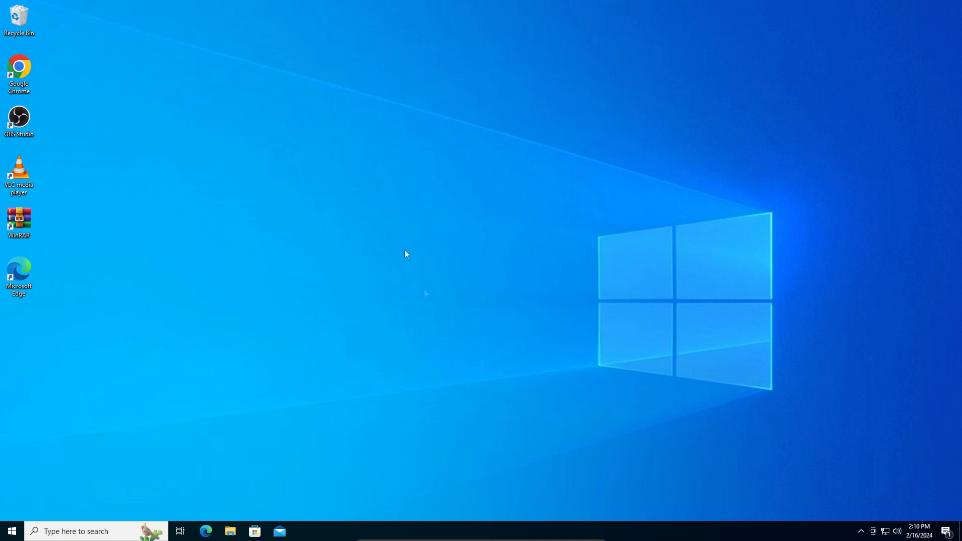
{"action": "mouse_move", "coordinate": [405, 147]}
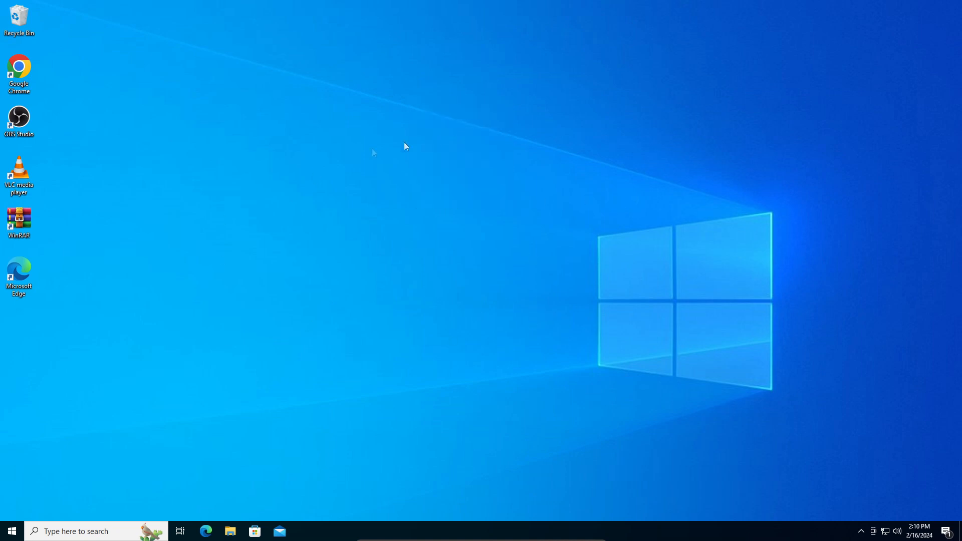
{"action": "left_click_drag", "start_coordinate": [19, 276], "coordinate": [133, 226]}
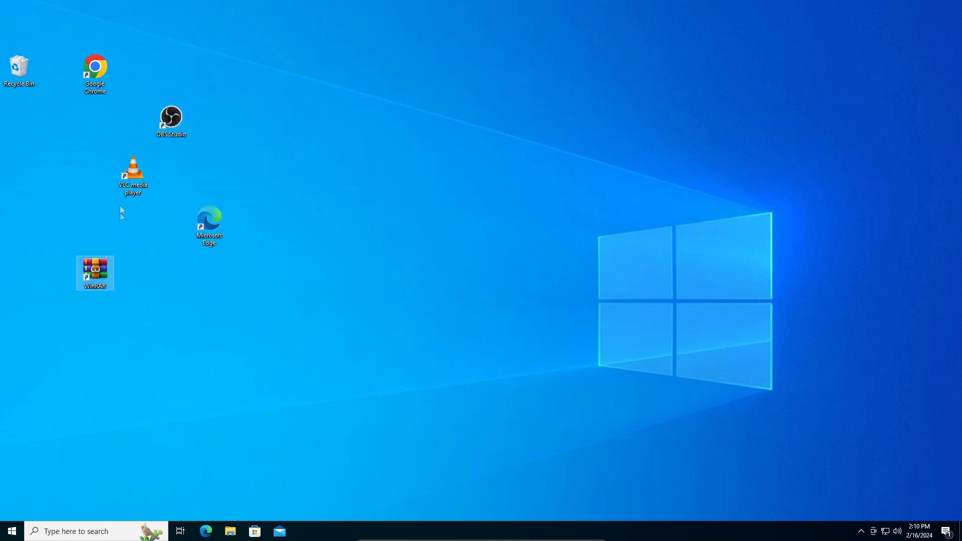
{"action": "left_click_drag", "start_coordinate": [95, 74], "coordinate": [18, 123]}
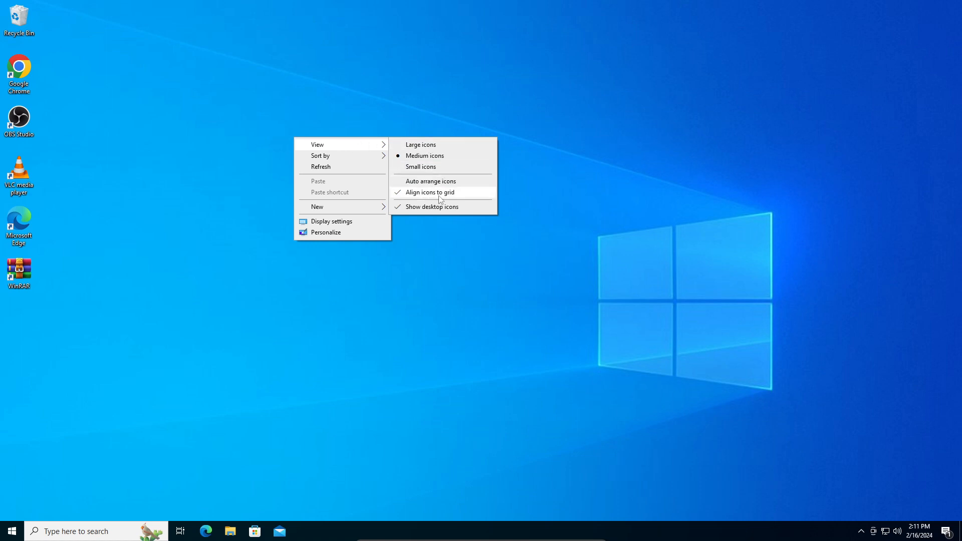
{"action": "mouse_move", "coordinate": [427, 203]}
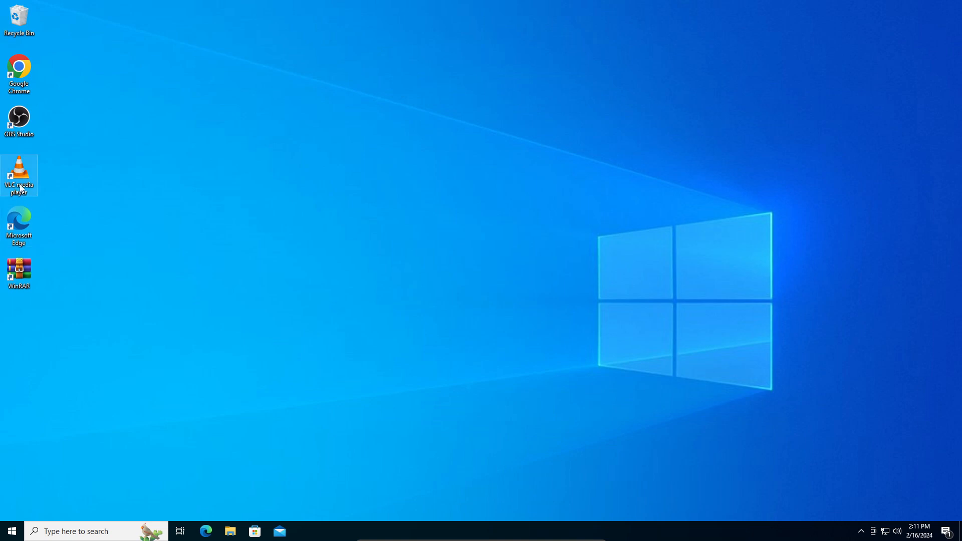
Drag the VLC media player icon toward the middle, reposition it off-grid, and refresh the desktop.
{"action": "left_click_drag", "start_coordinate": [19, 176], "coordinate": [219, 219]}
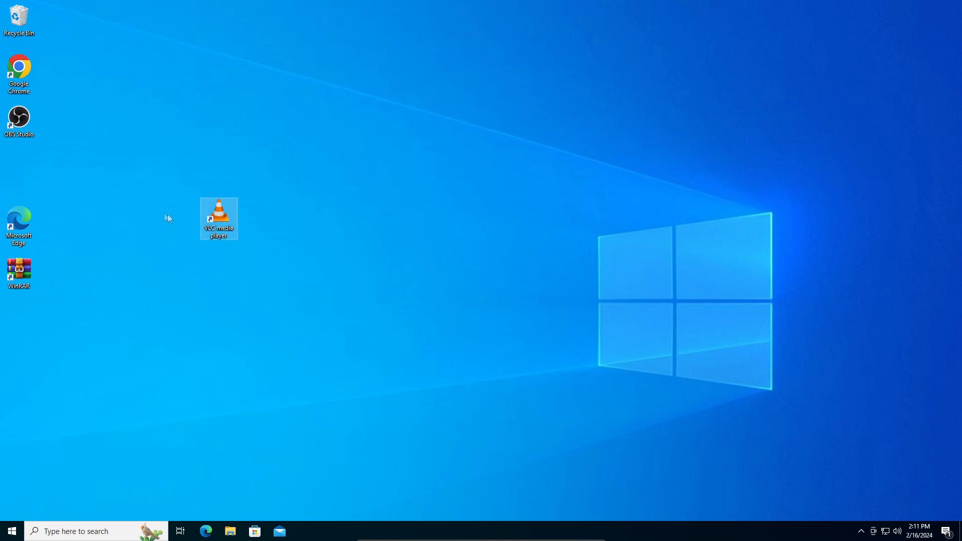
{"action": "left_click_drag", "start_coordinate": [218, 218], "coordinate": [187, 188]}
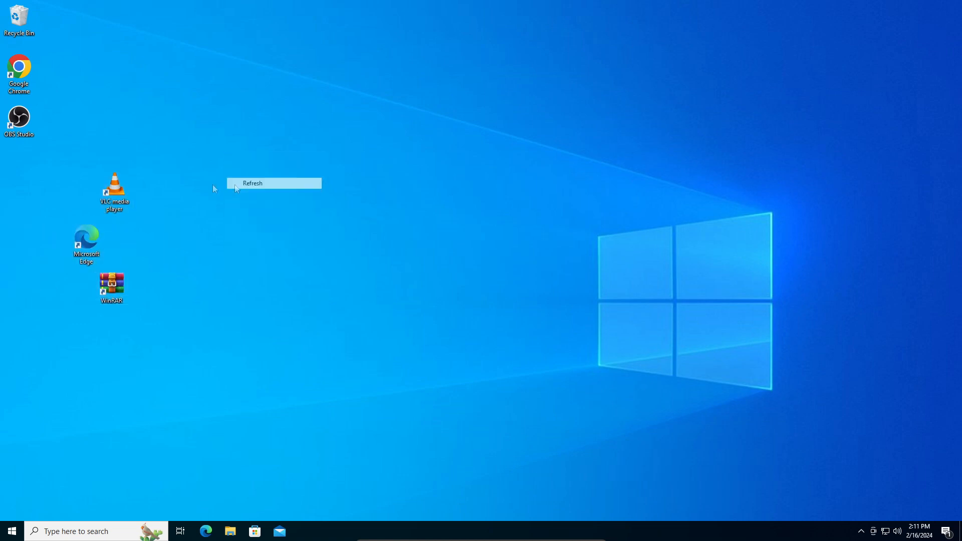
{"action": "left_click", "coordinate": [252, 183]}
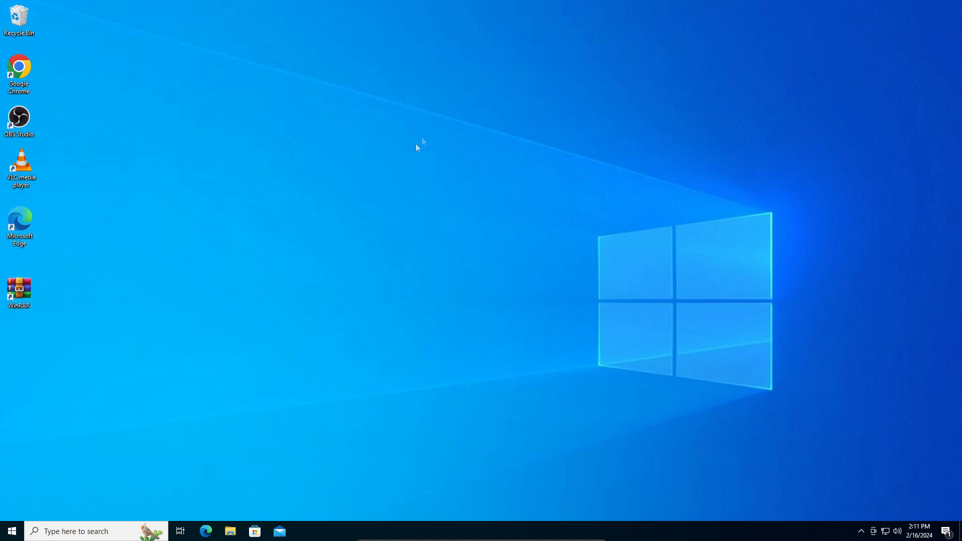
{"action": "right_click", "coordinate": [420, 144]}
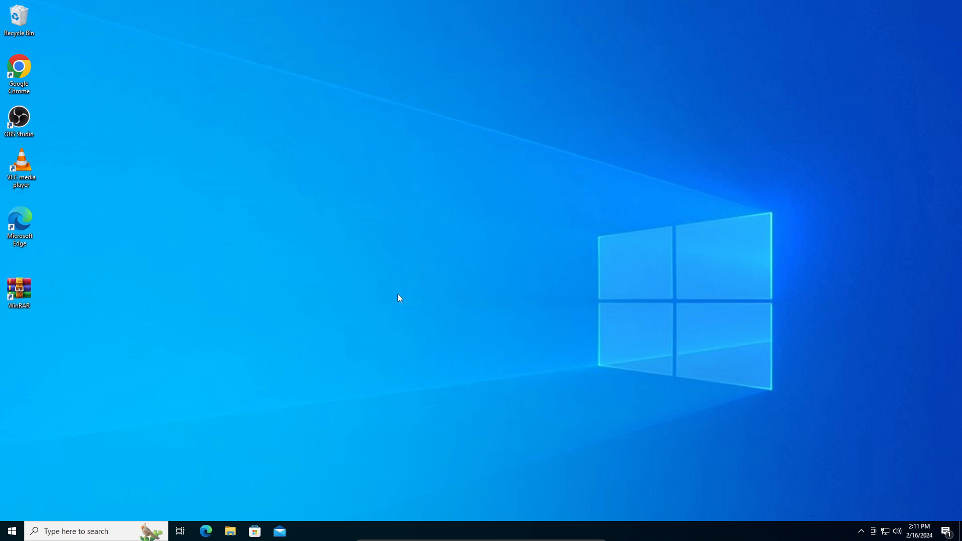
{"action": "mouse_move", "coordinate": [380, 299]}
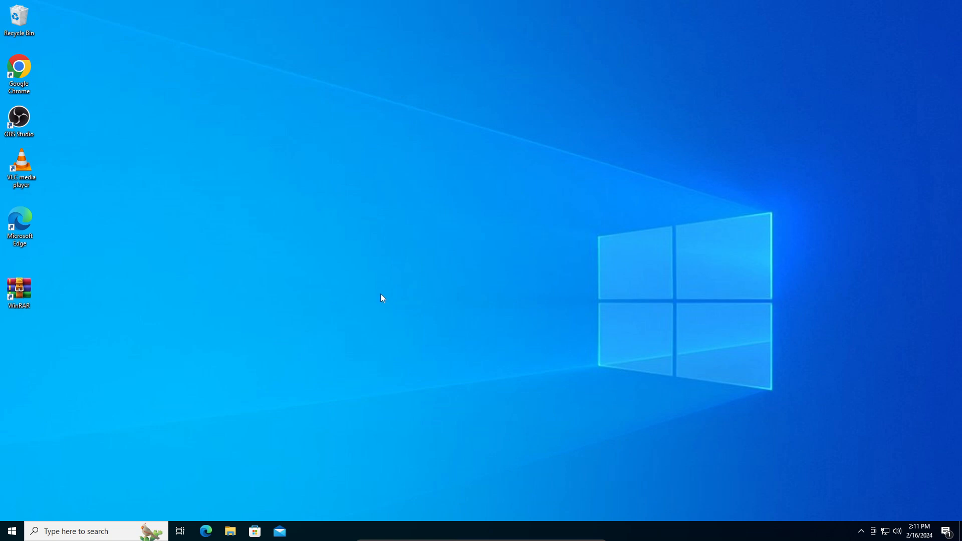
{"action": "mouse_move", "coordinate": [470, 307]}
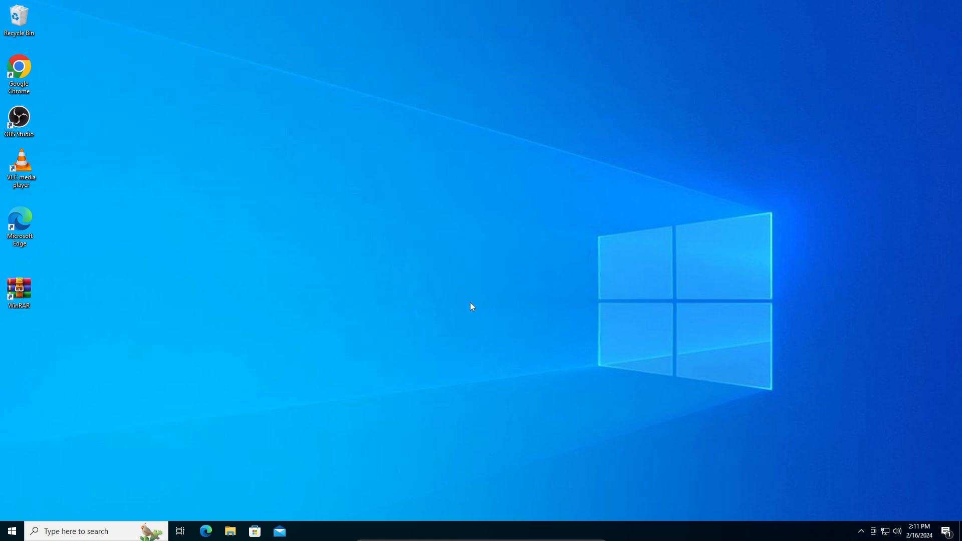